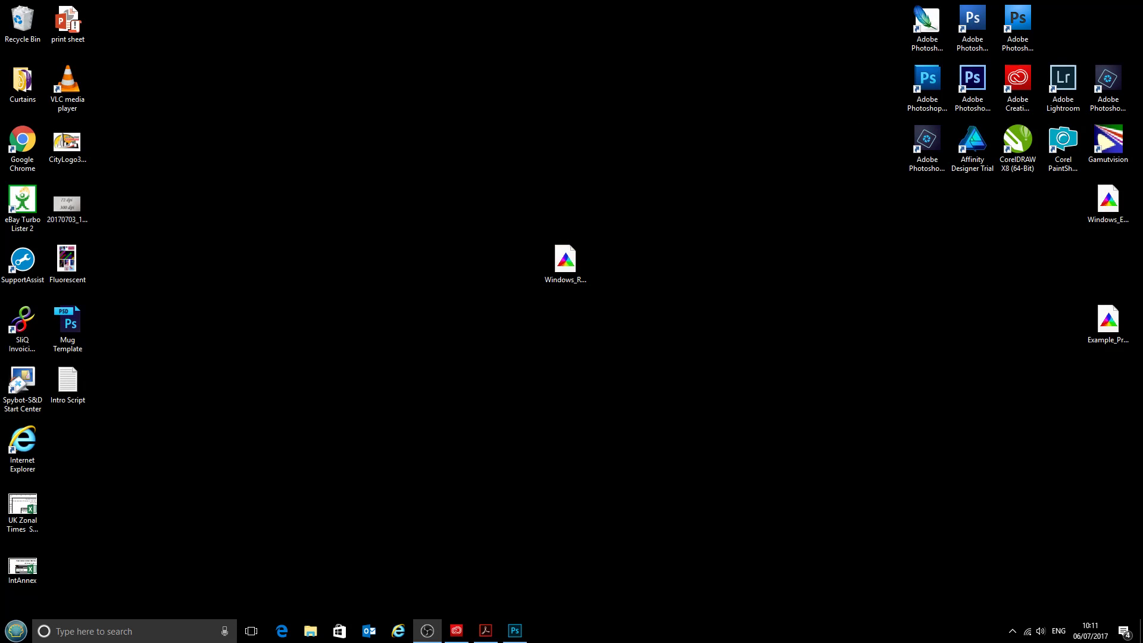
Install the Windows_RicohSG3110DN_CityInkExpressA4 colour profile from its desktop file via Install Profile
drag(686, 431, 640, 375)
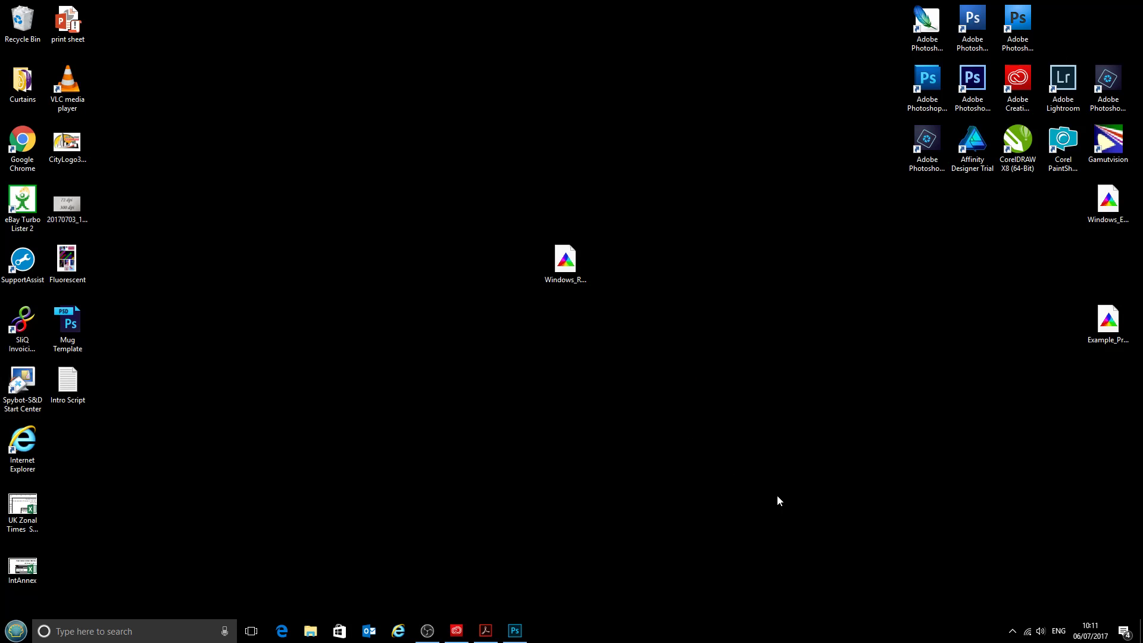
mouse_move(591, 314)
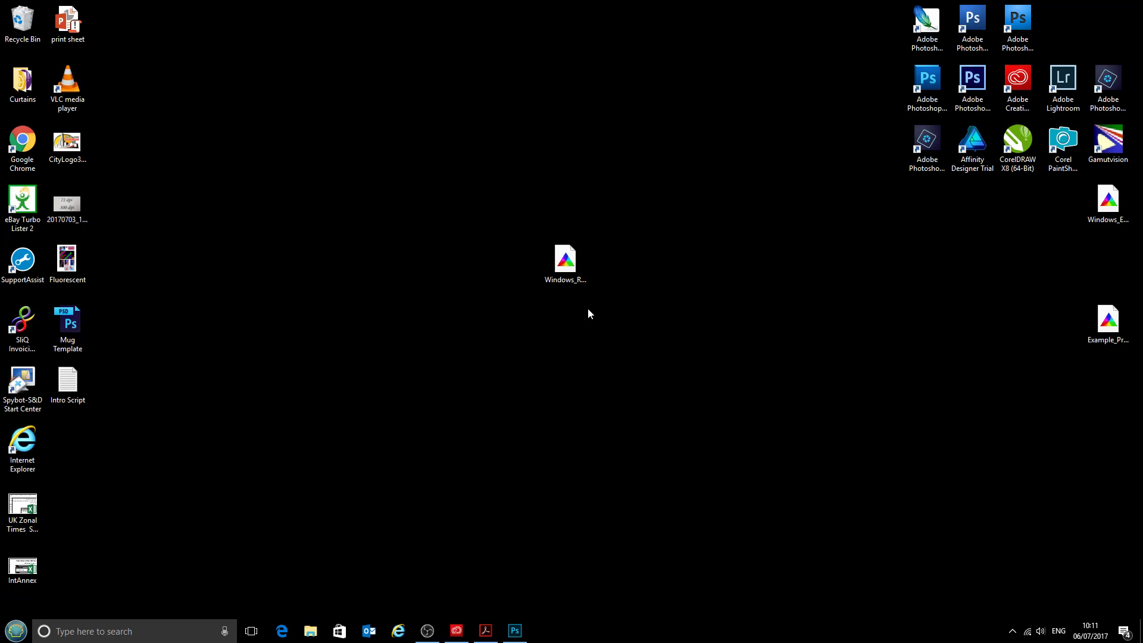
click(564, 260)
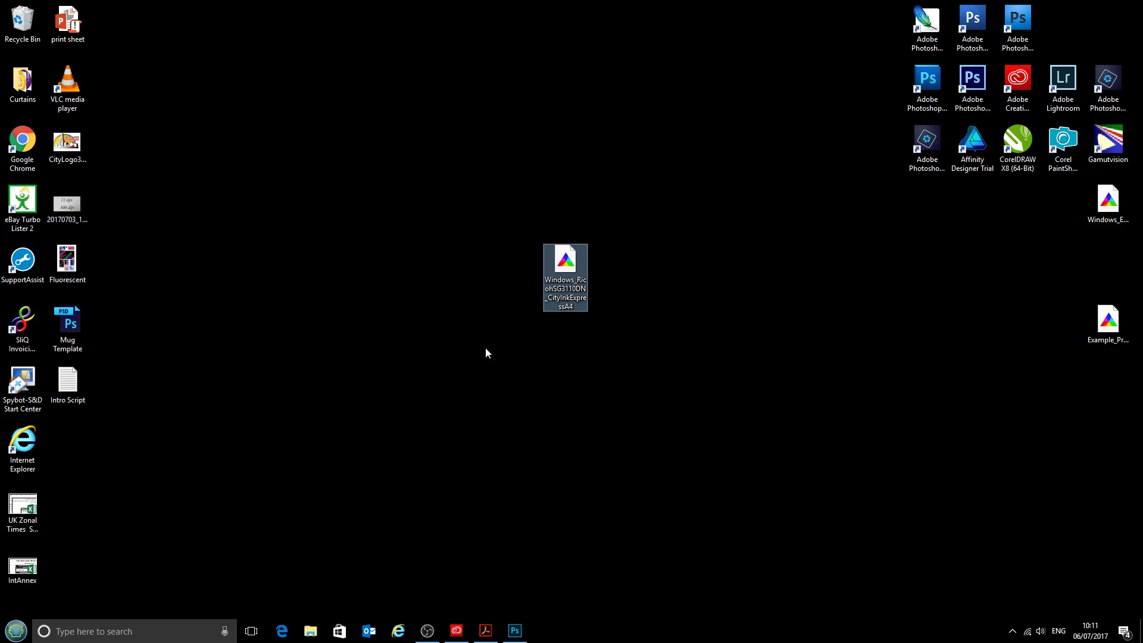
mouse_move(593, 386)
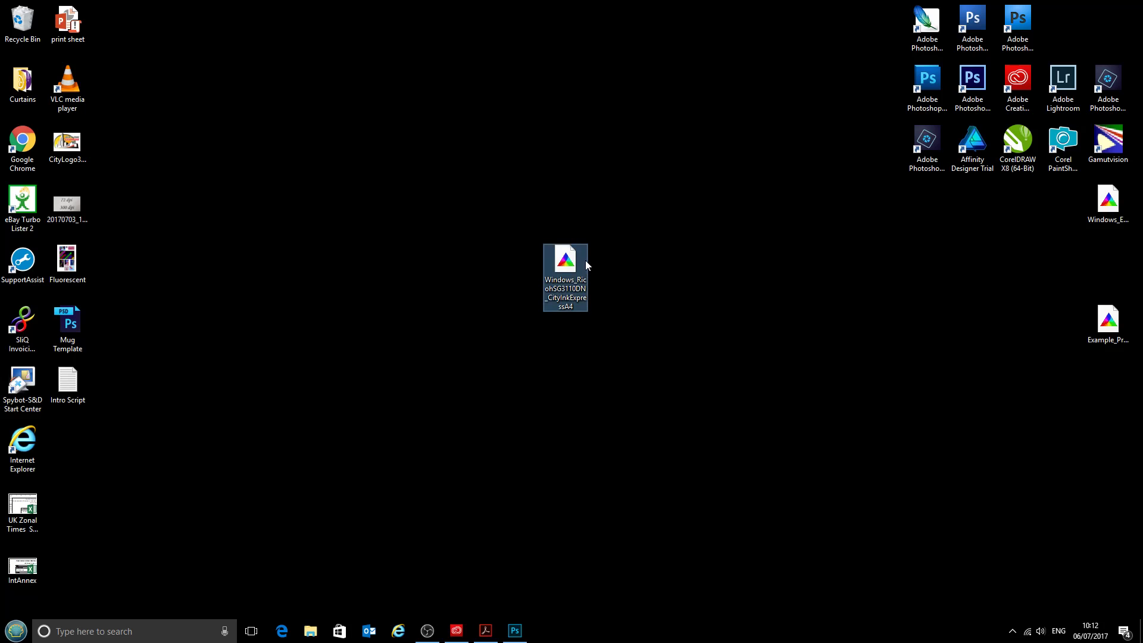
right_click(565, 265)
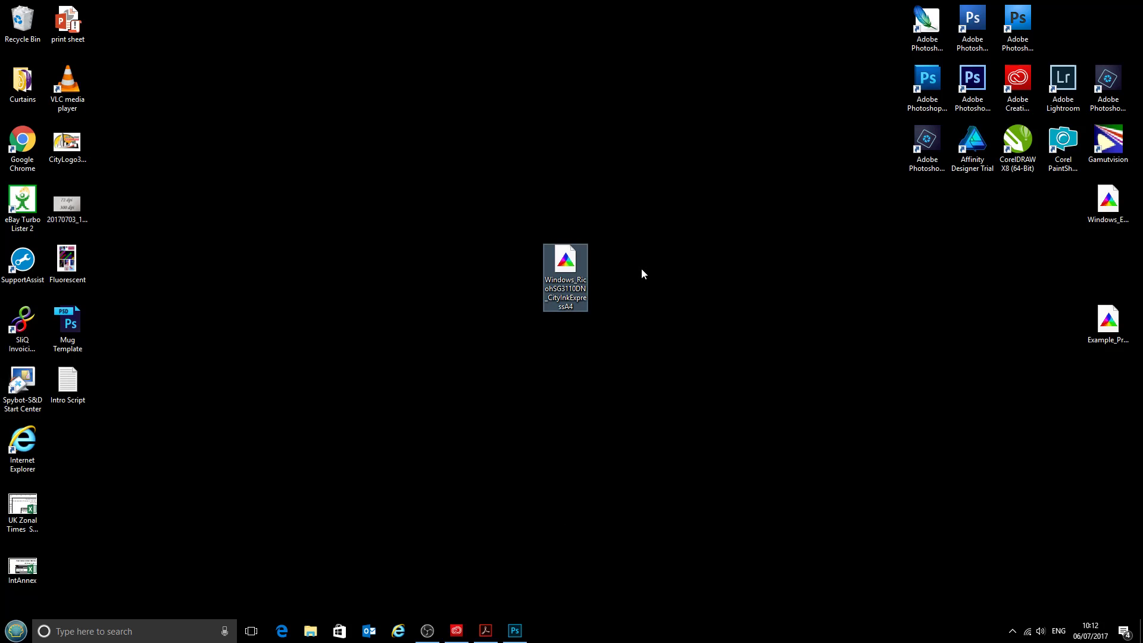
click(515, 631)
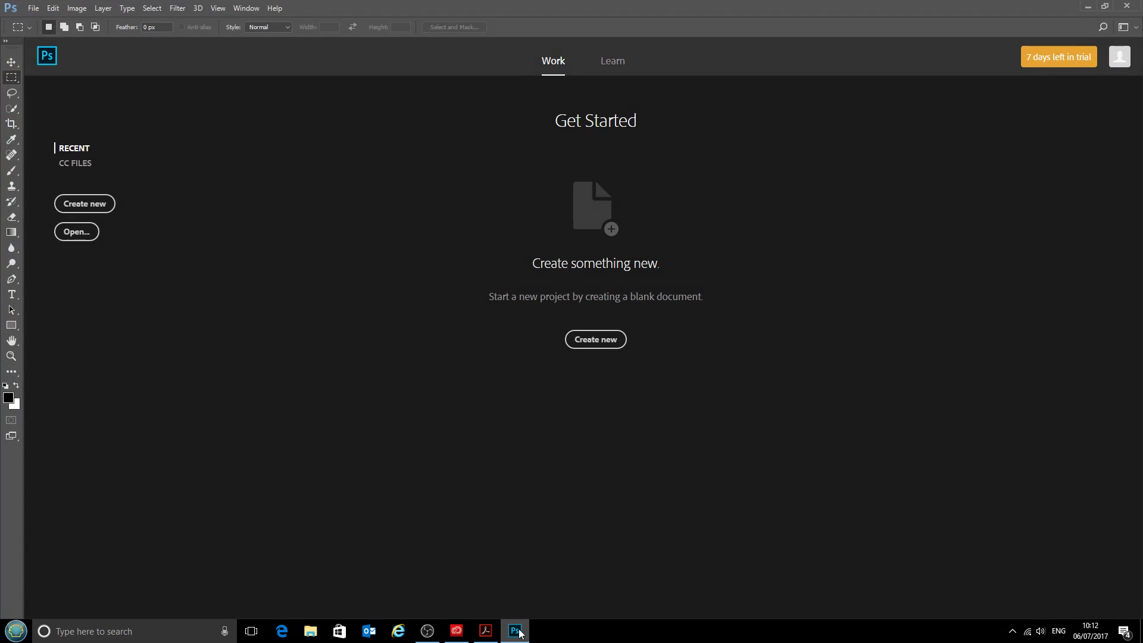
mouse_move(452, 254)
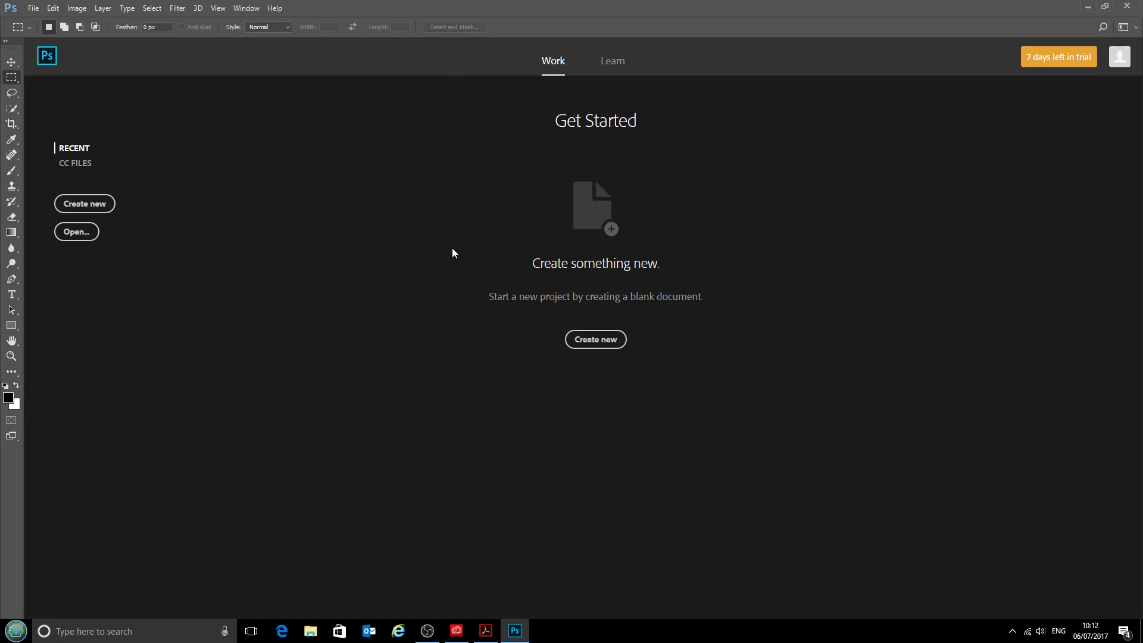
mouse_move(454, 226)
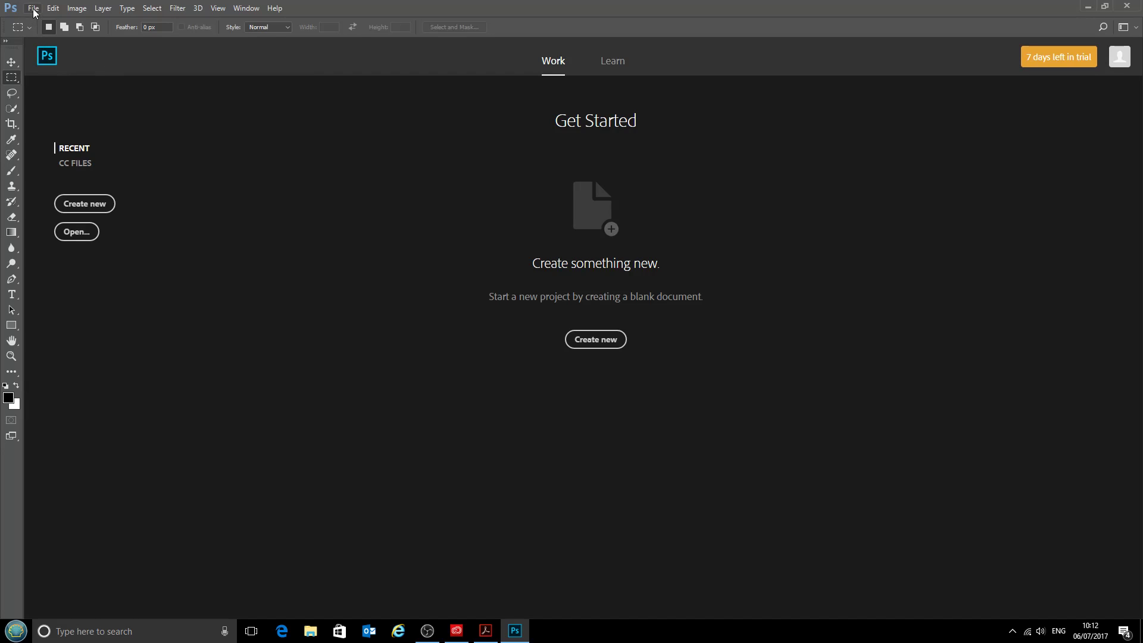
Create a blank Untitled-1 document with the Default Photoshop Size preset (16 × 12 cm)
click(37, 8)
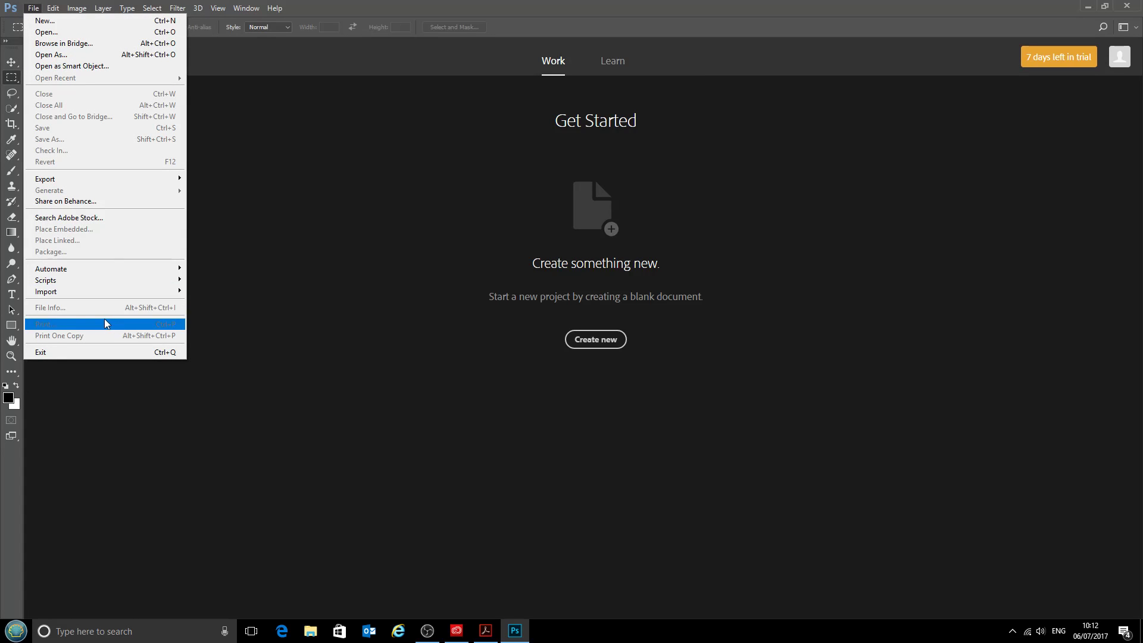
mouse_move(98, 328)
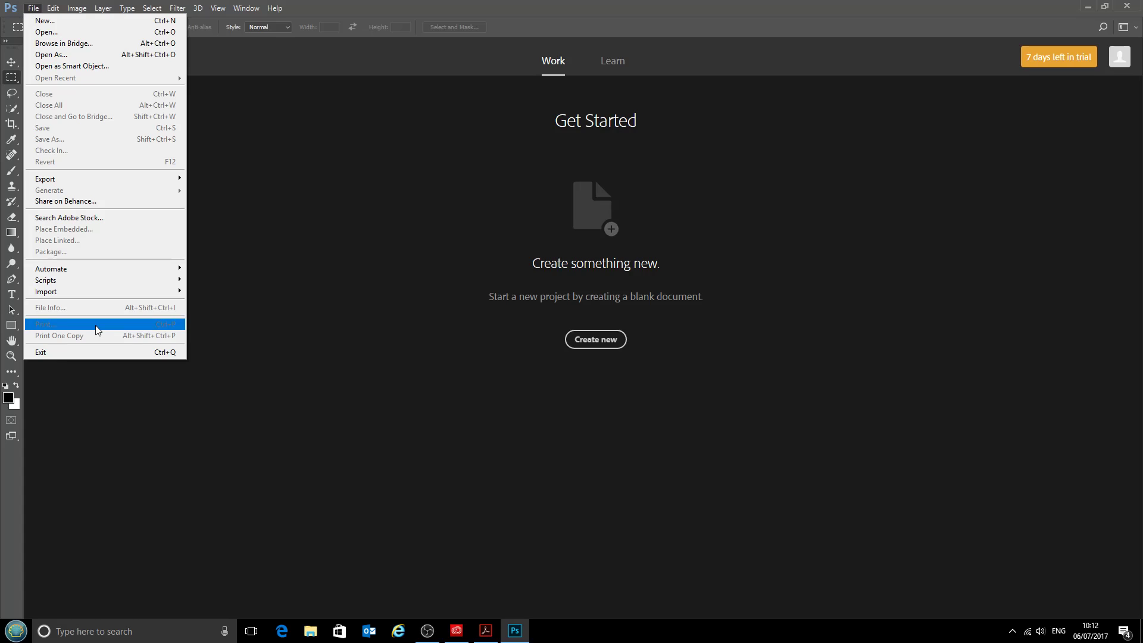
mouse_move(86, 45)
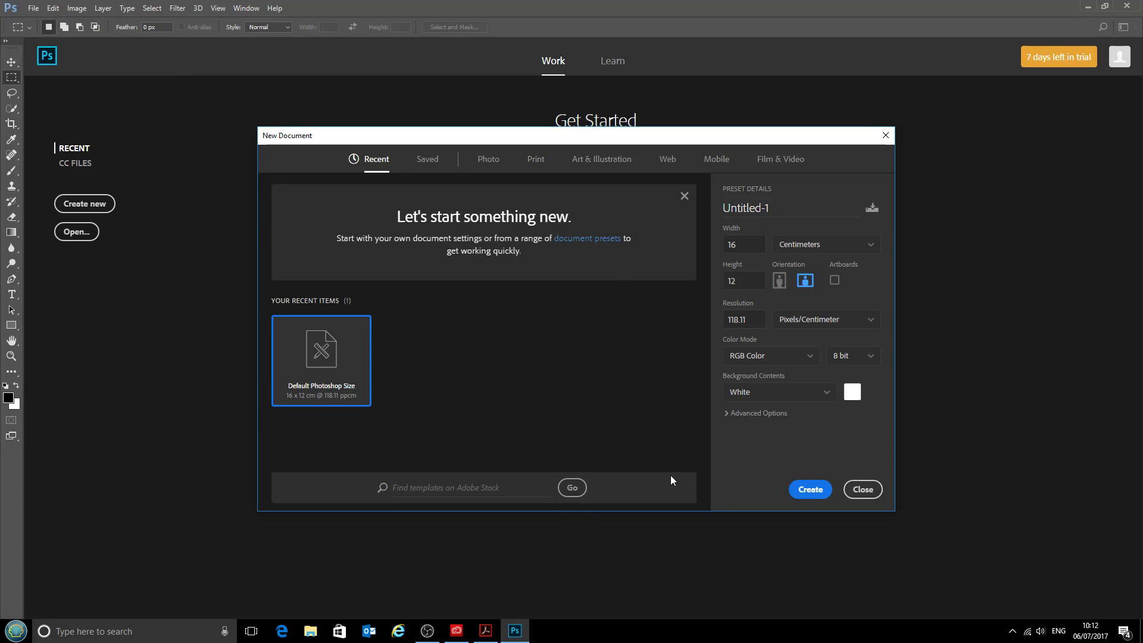
click(809, 490)
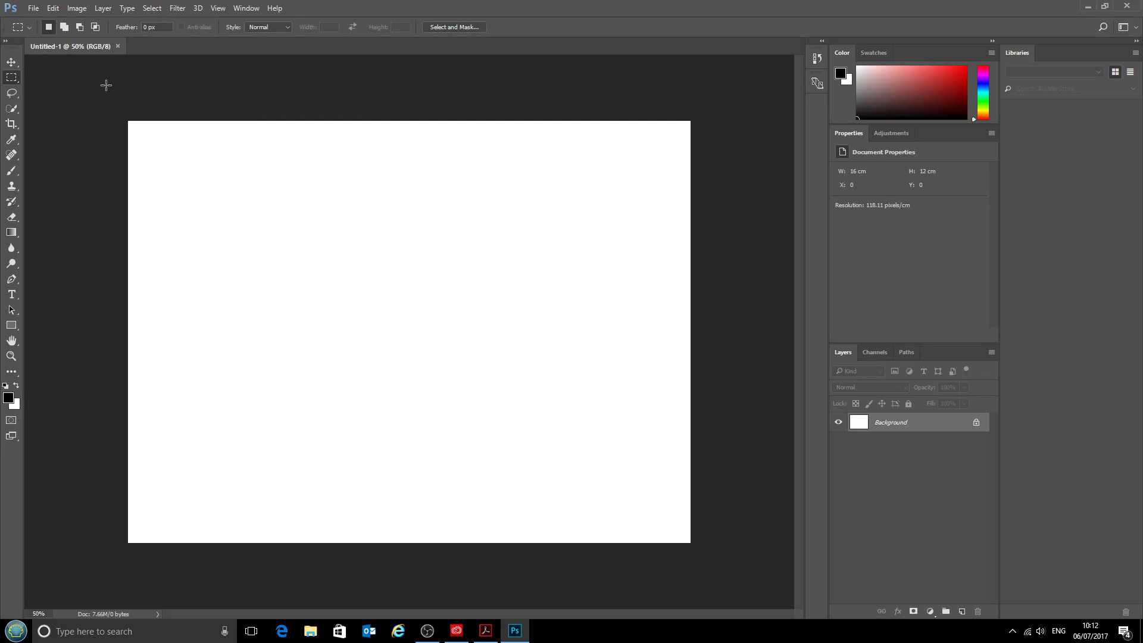
click(36, 9)
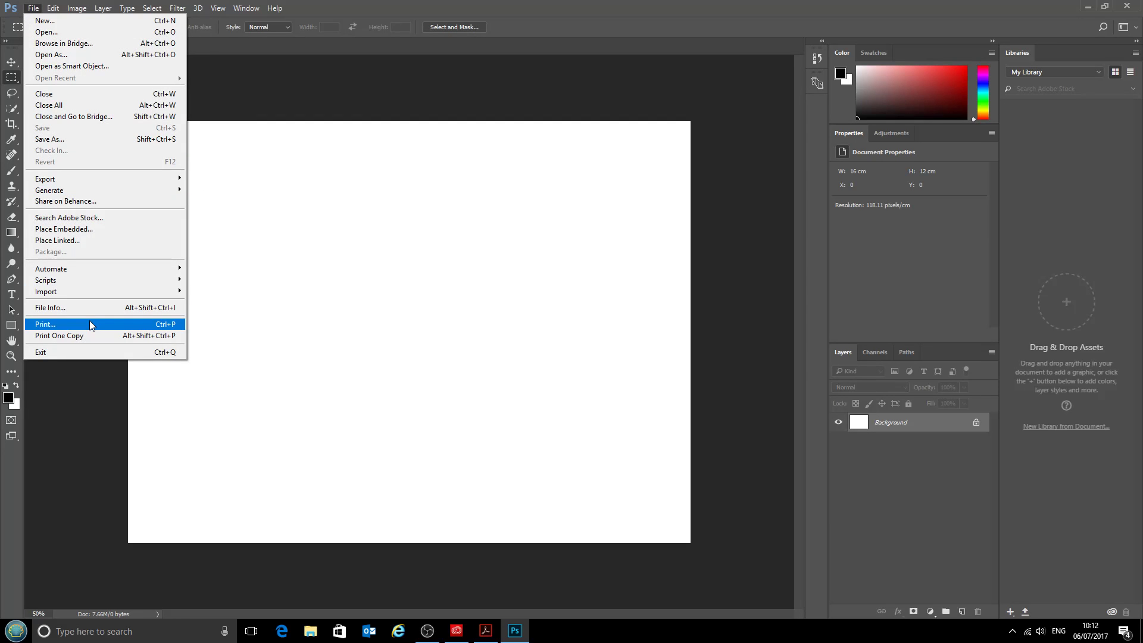
Bring up Print Settings for the document and choose Example Ricoh as the printer
click(45, 324)
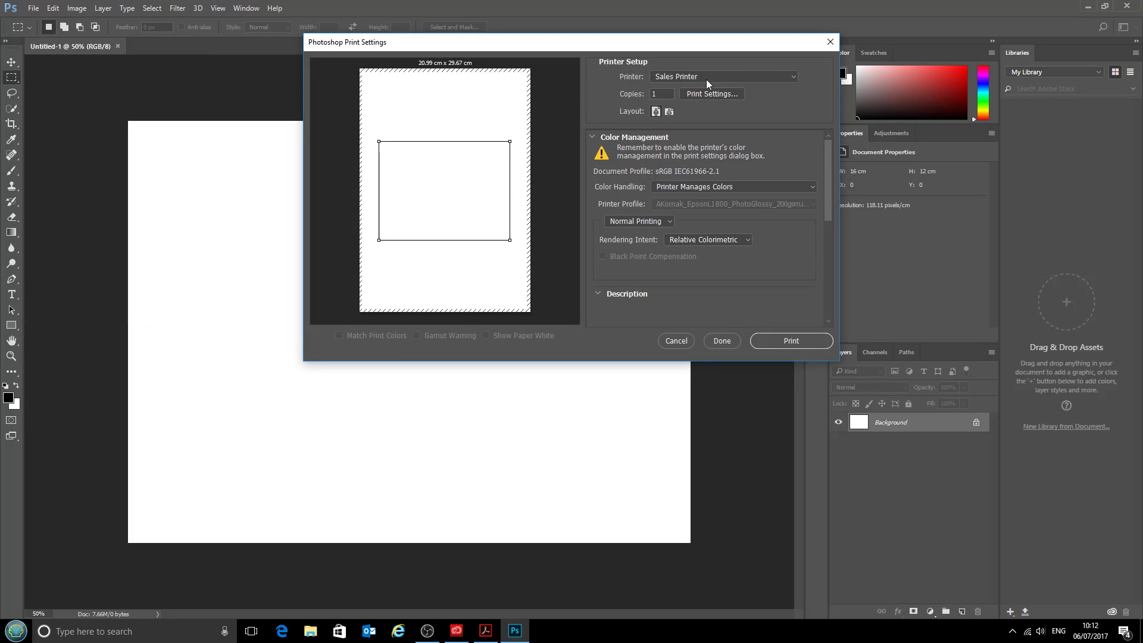
click(724, 76)
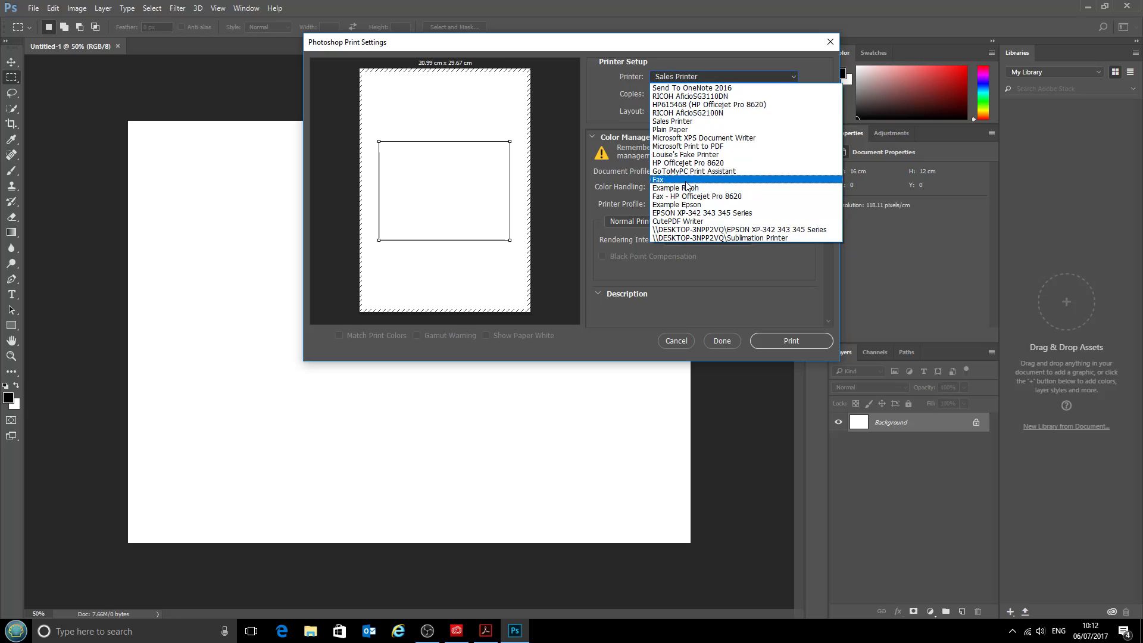
click(675, 188)
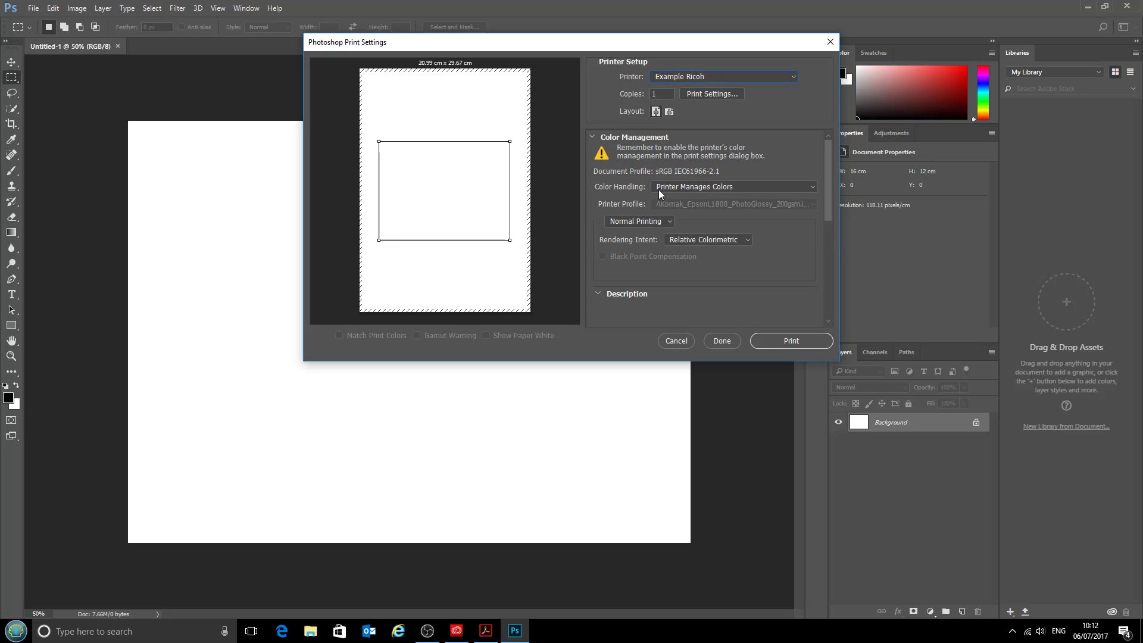
mouse_move(727, 171)
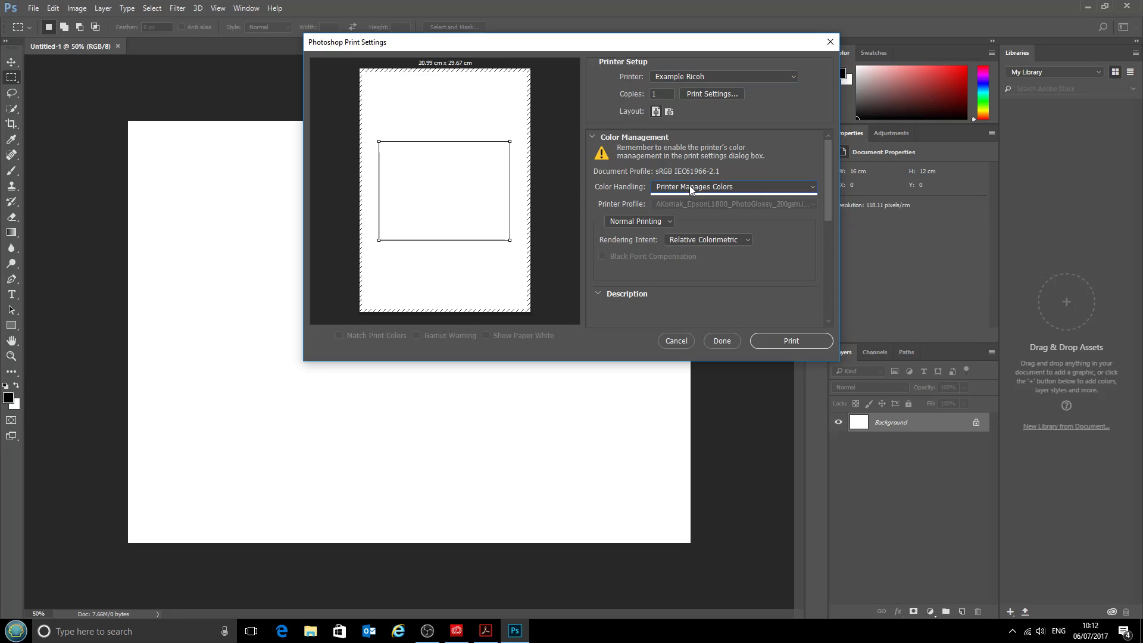
Set Color Handling to Photoshop Manages Colors with printer profile Windows_RicohSG3110DN_CityInkExpressA4.icm
click(733, 186)
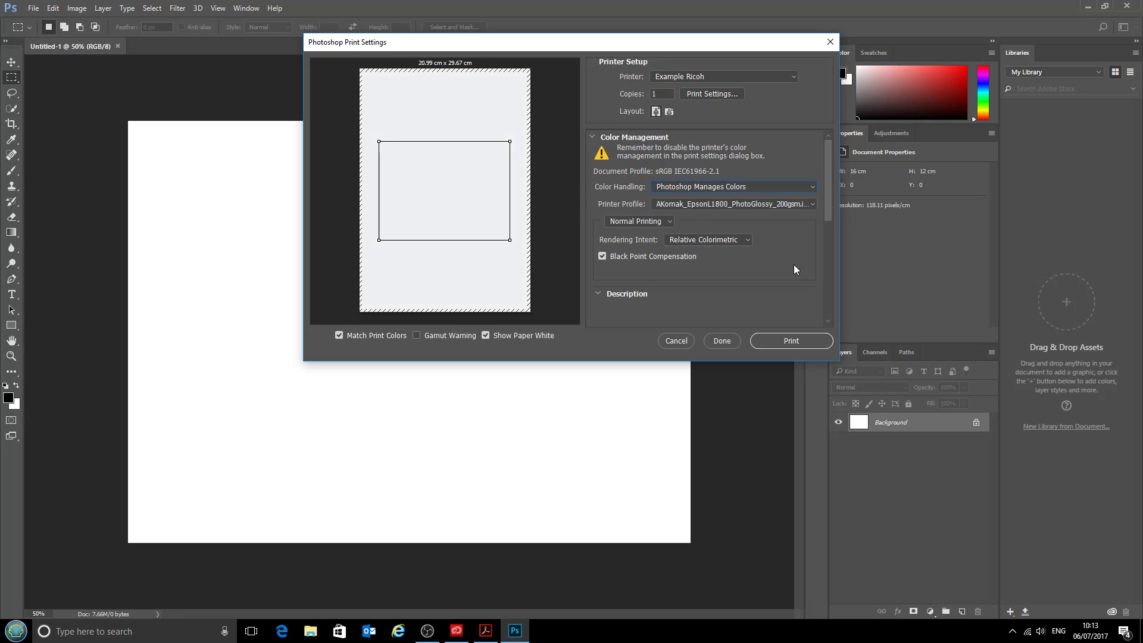
mouse_move(778, 300)
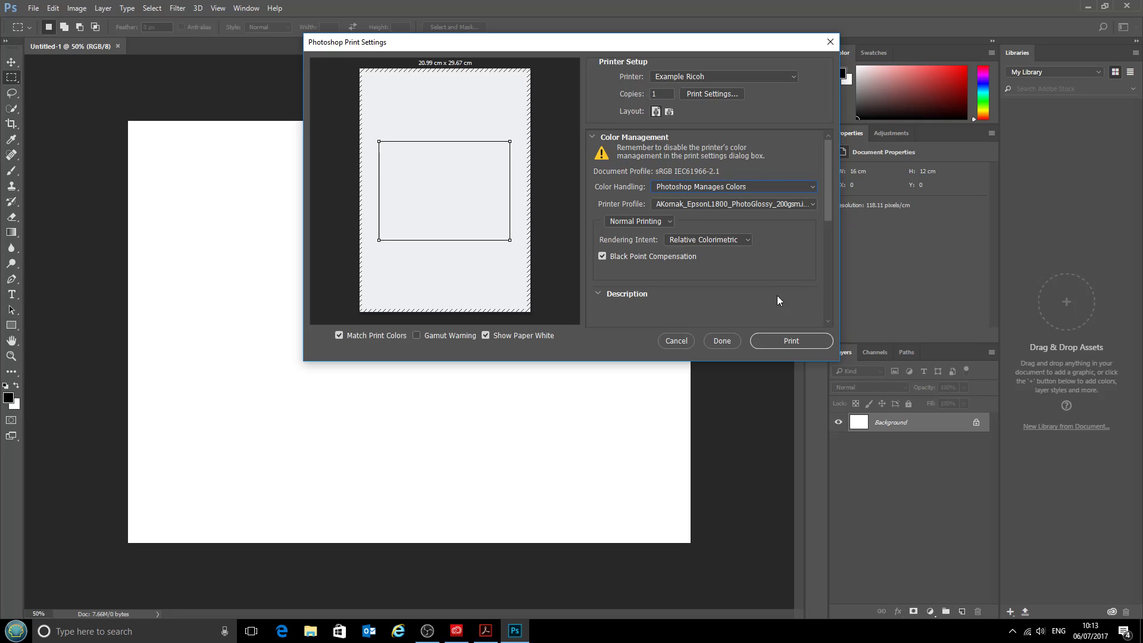
click(733, 204)
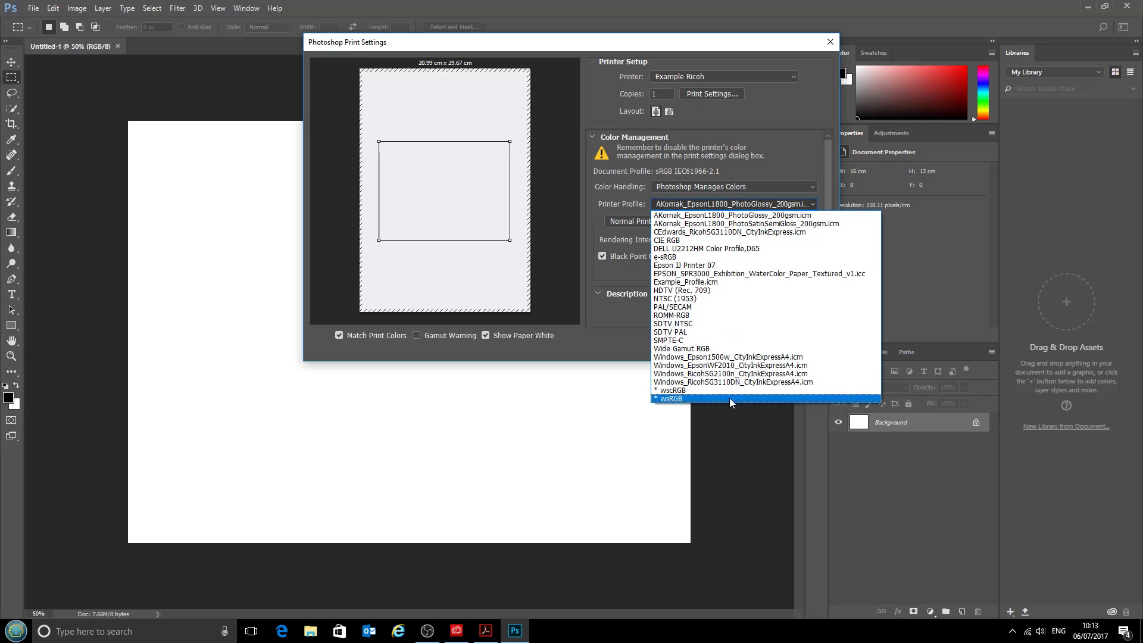
mouse_move(726, 383)
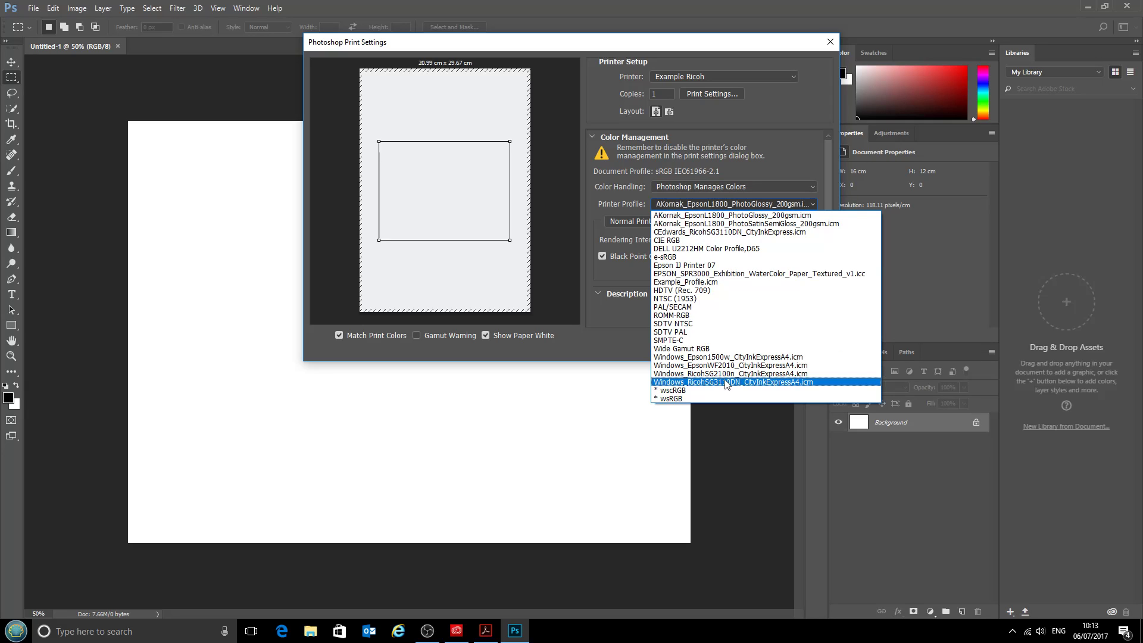
mouse_move(728, 388)
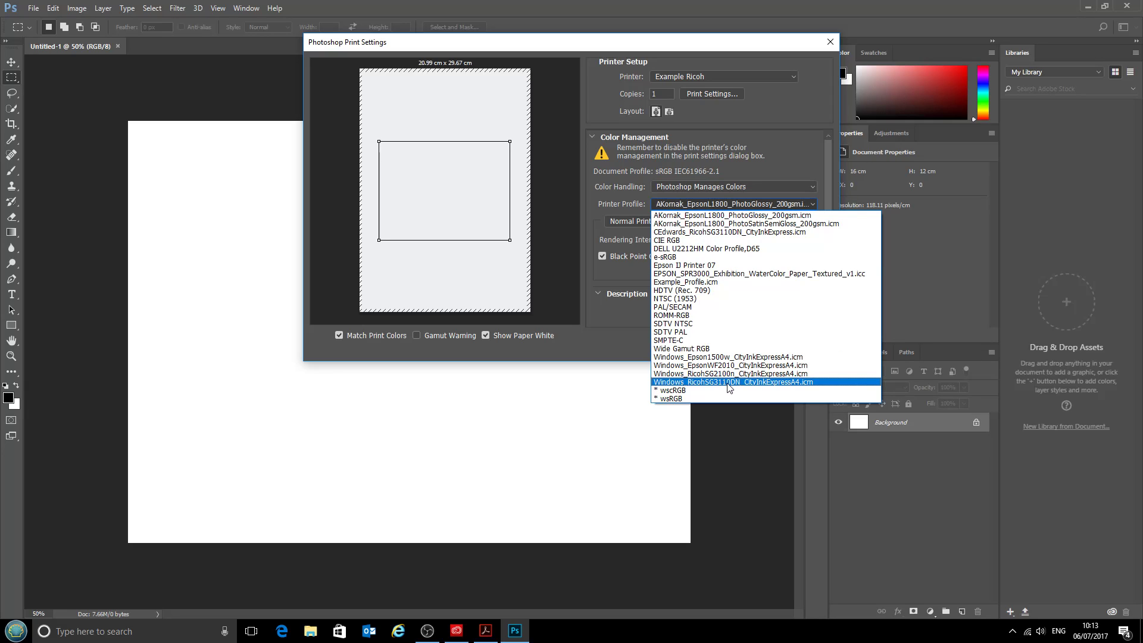
click(727, 381)
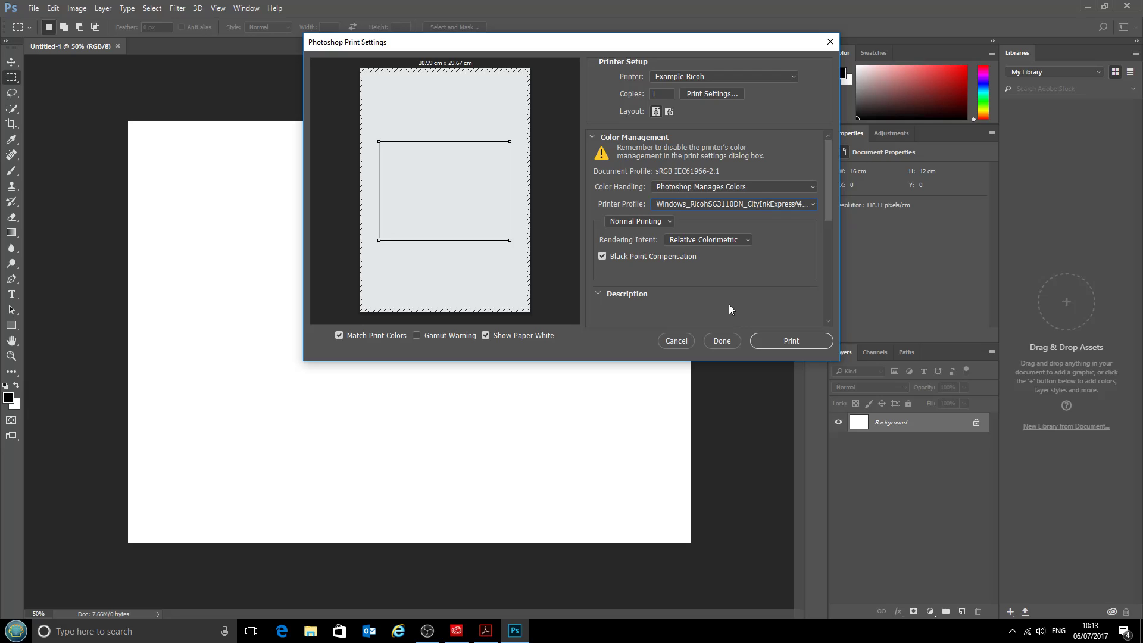
mouse_move(772, 299)
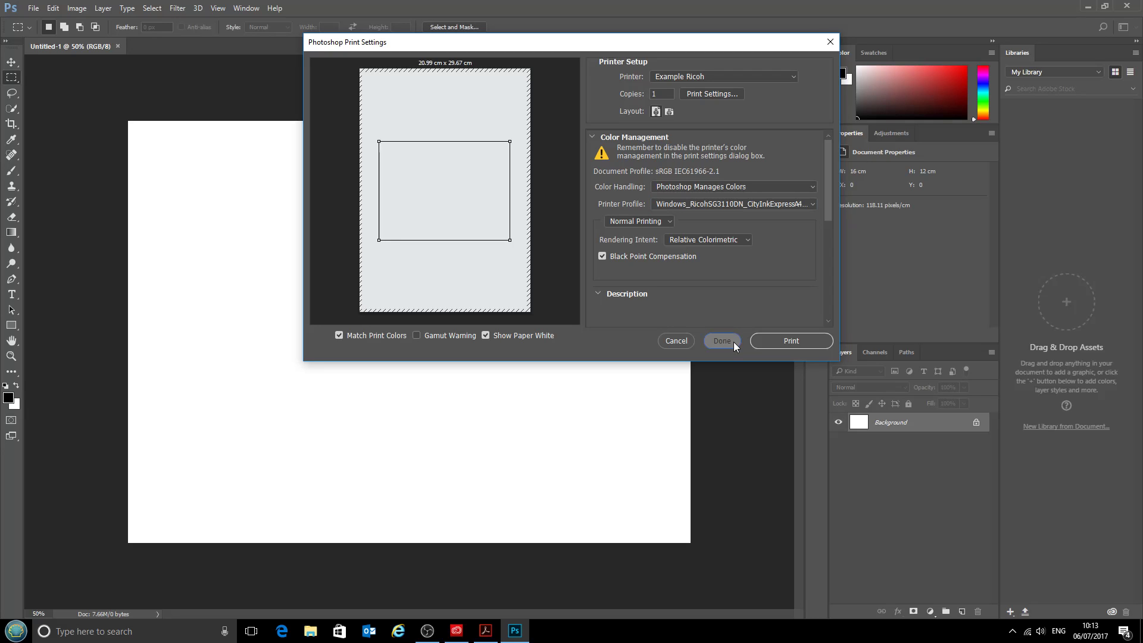
Keep the print settings with Done, returning to the blank Untitled-1 document
click(722, 340)
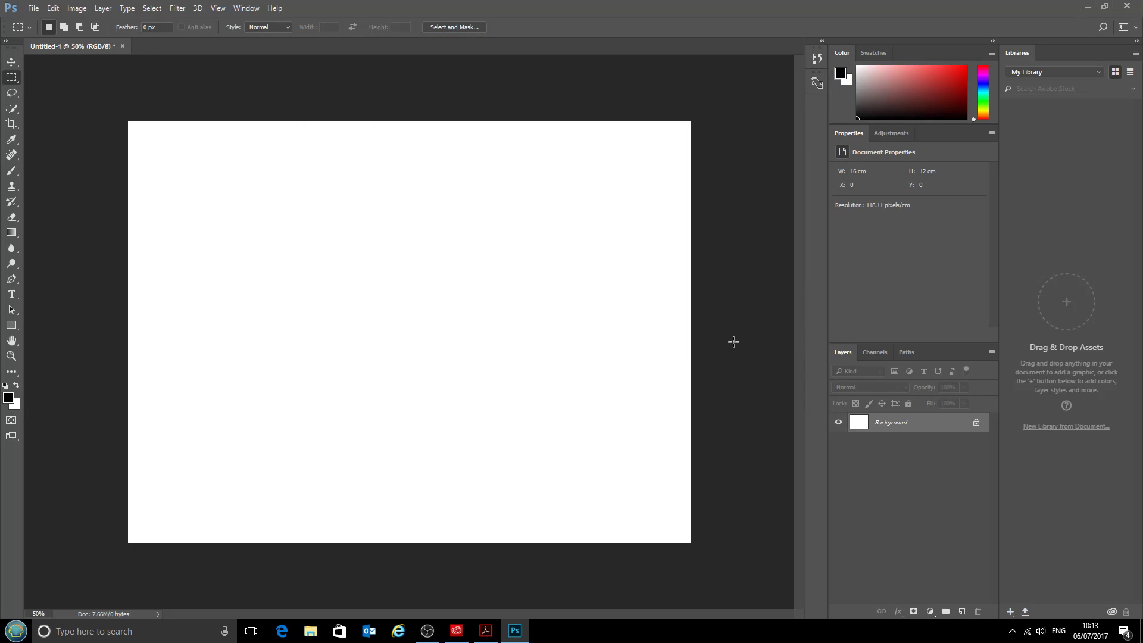